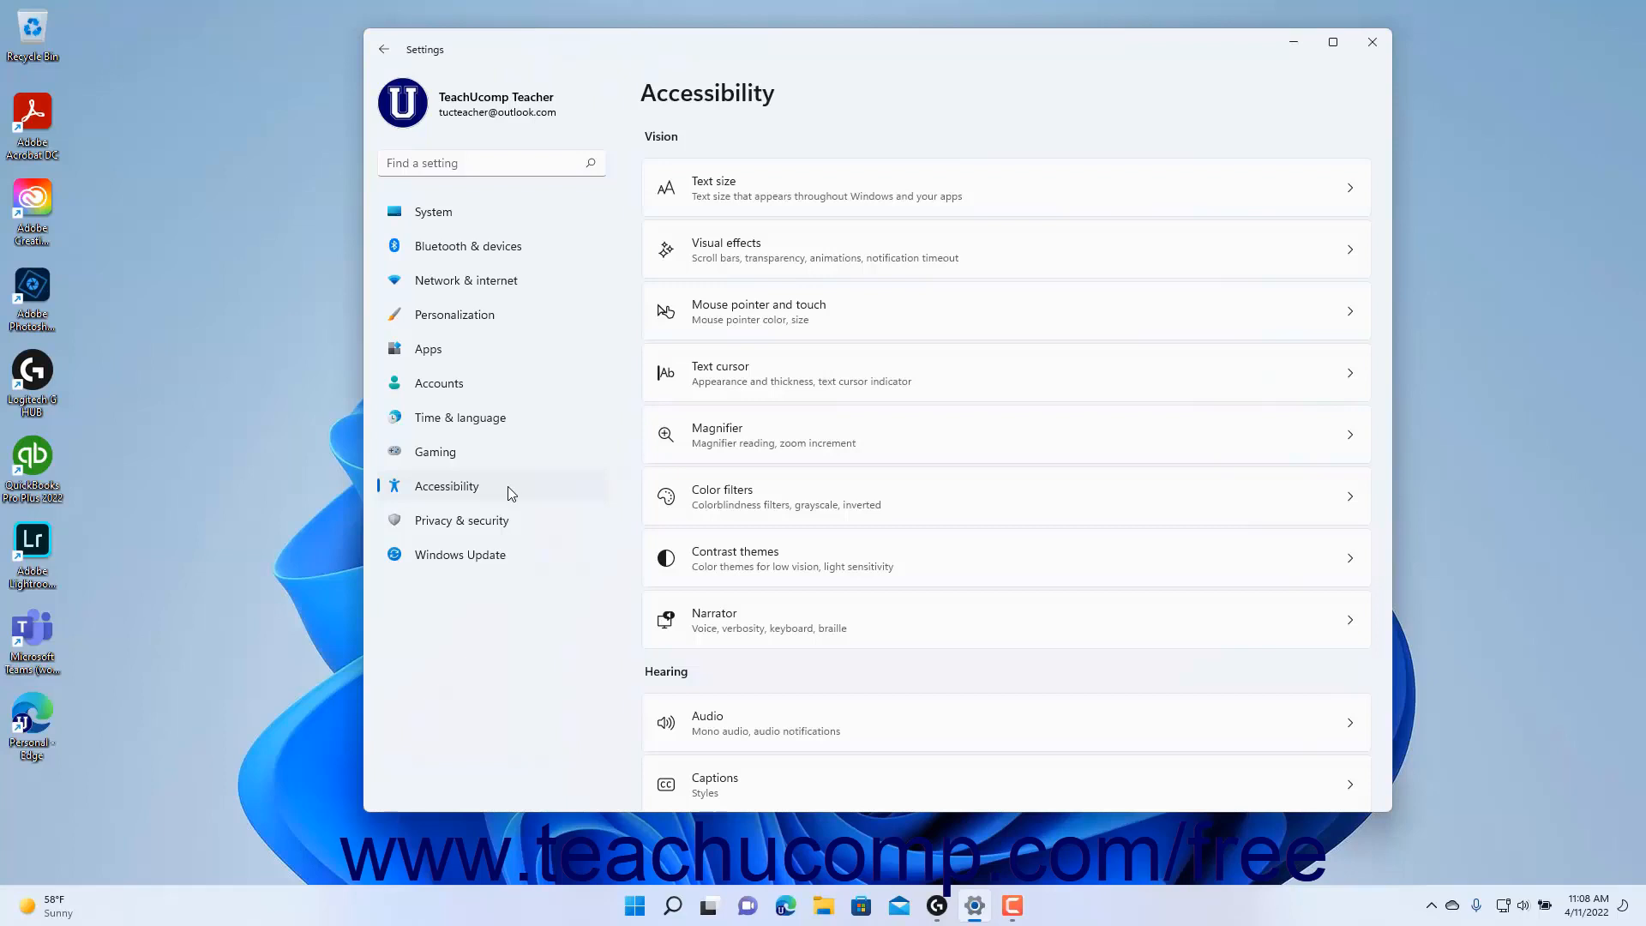
mouse_move(507, 496)
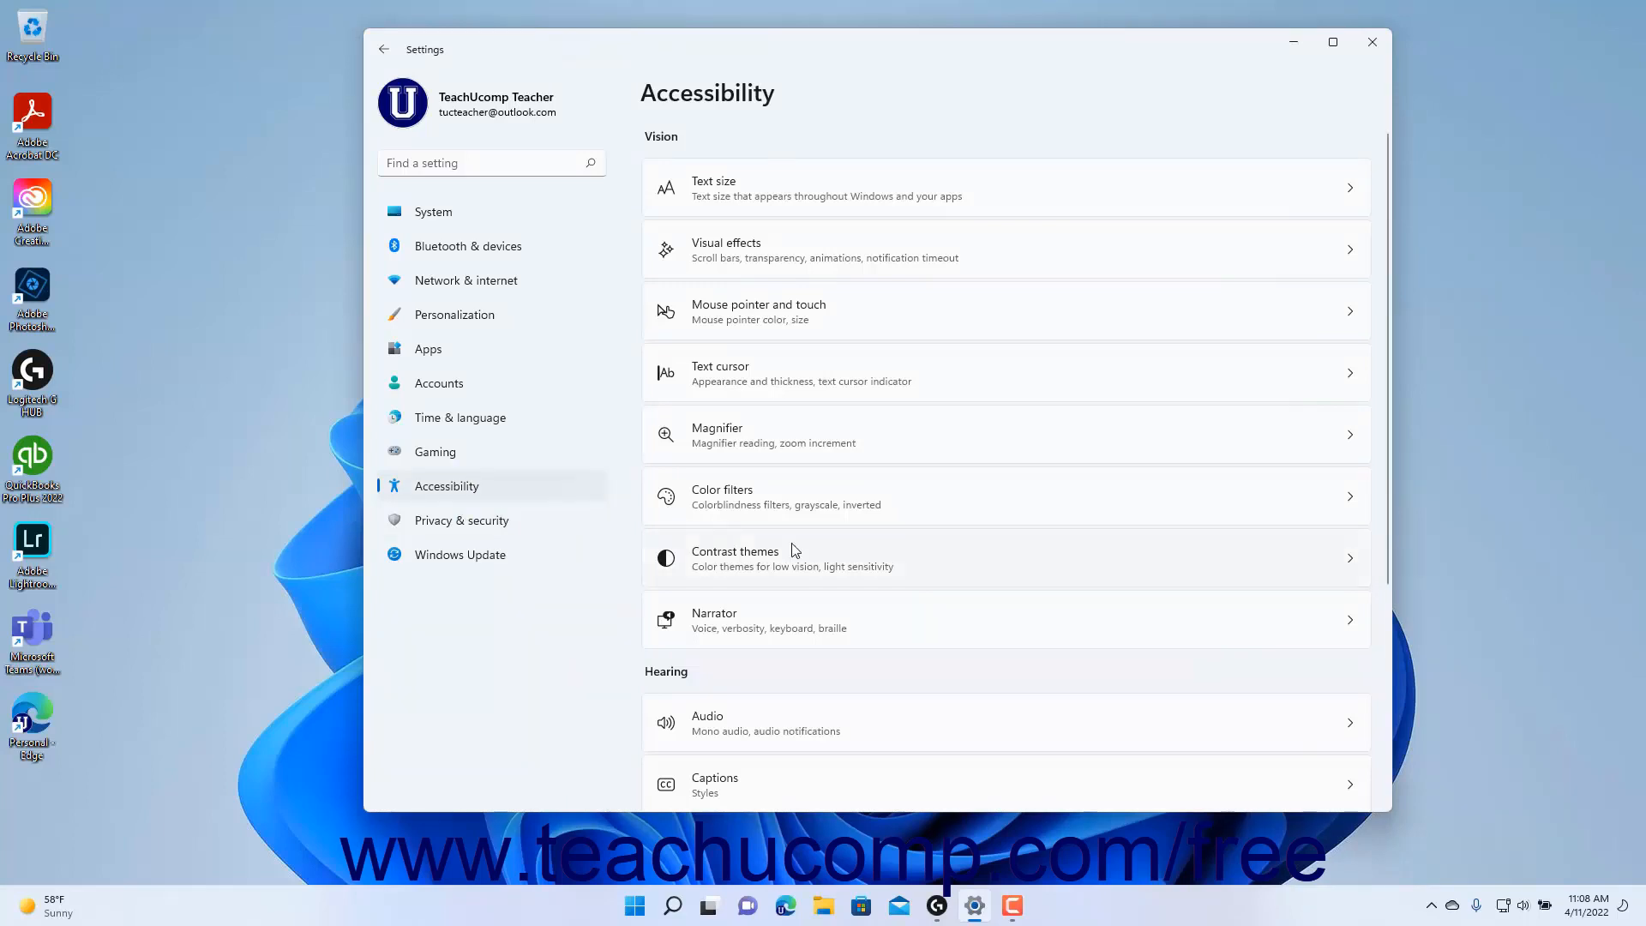
mouse_move(771, 584)
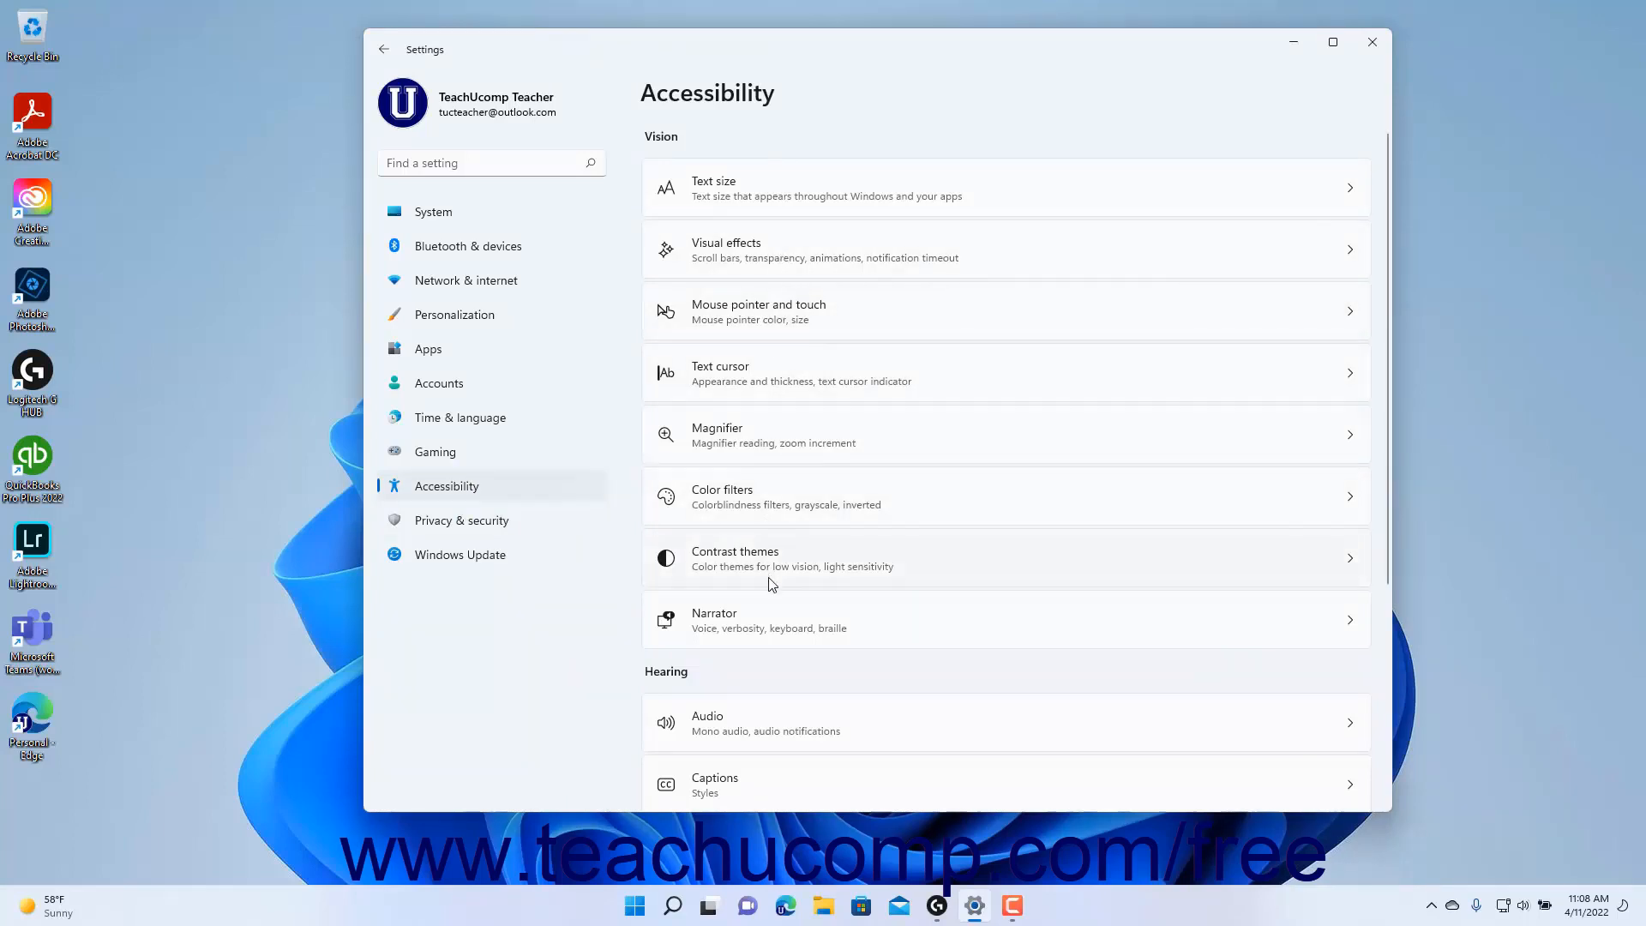
mouse_move(770, 382)
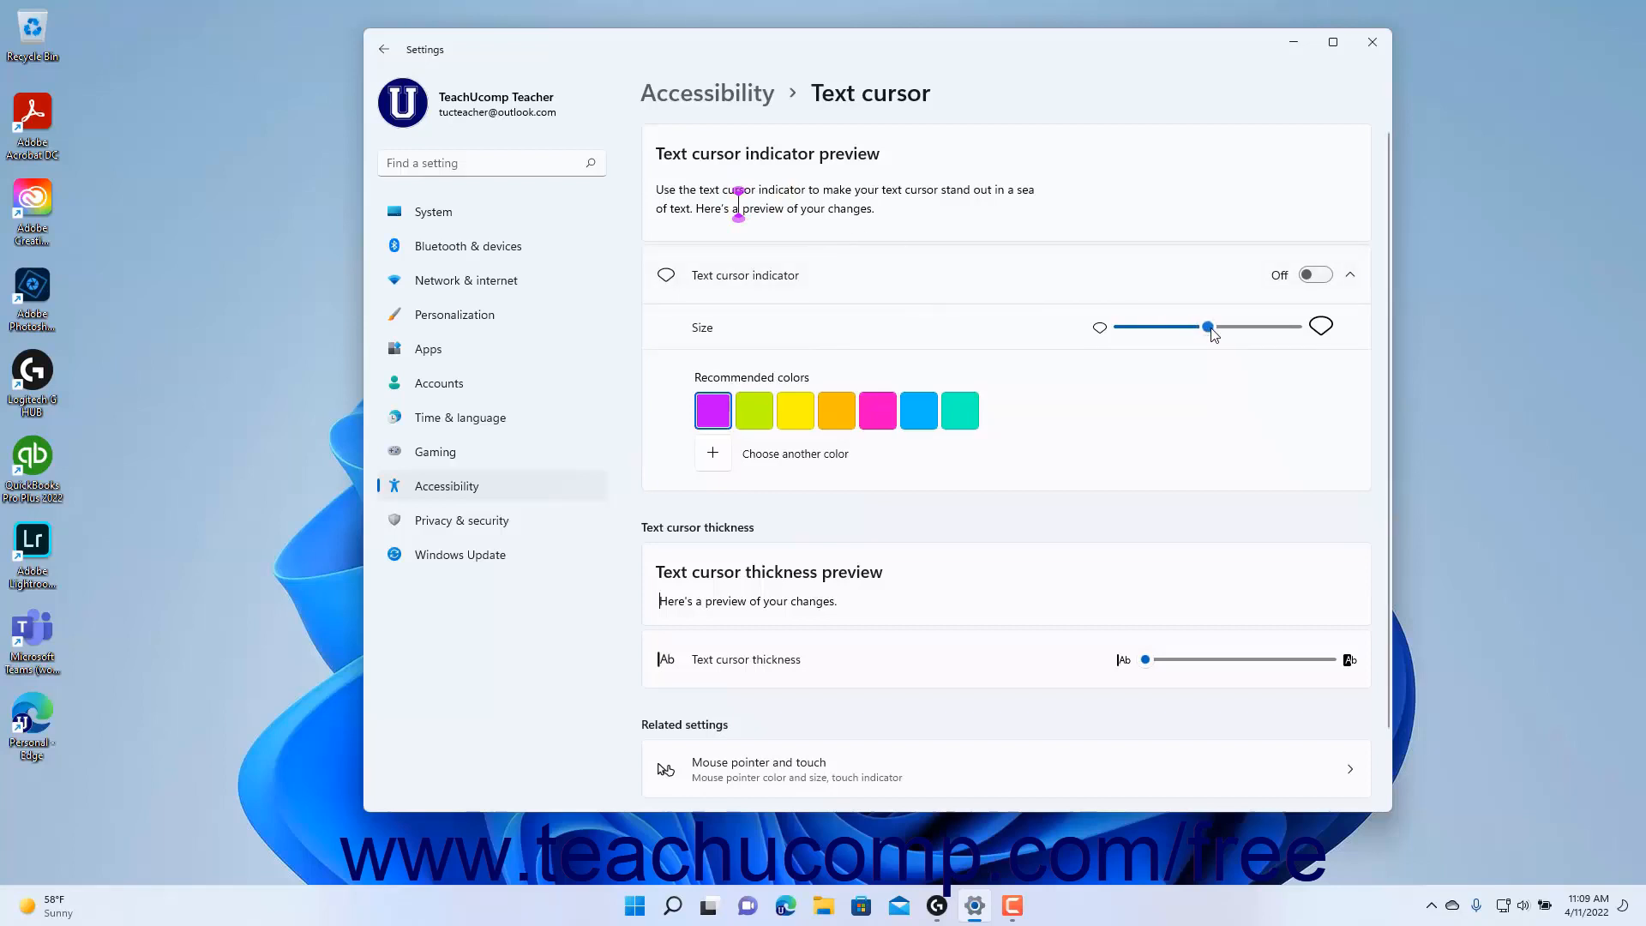
- Drag the text cursor indicator size slider to its maximum
left_click_drag(1206, 327, 1223, 327)
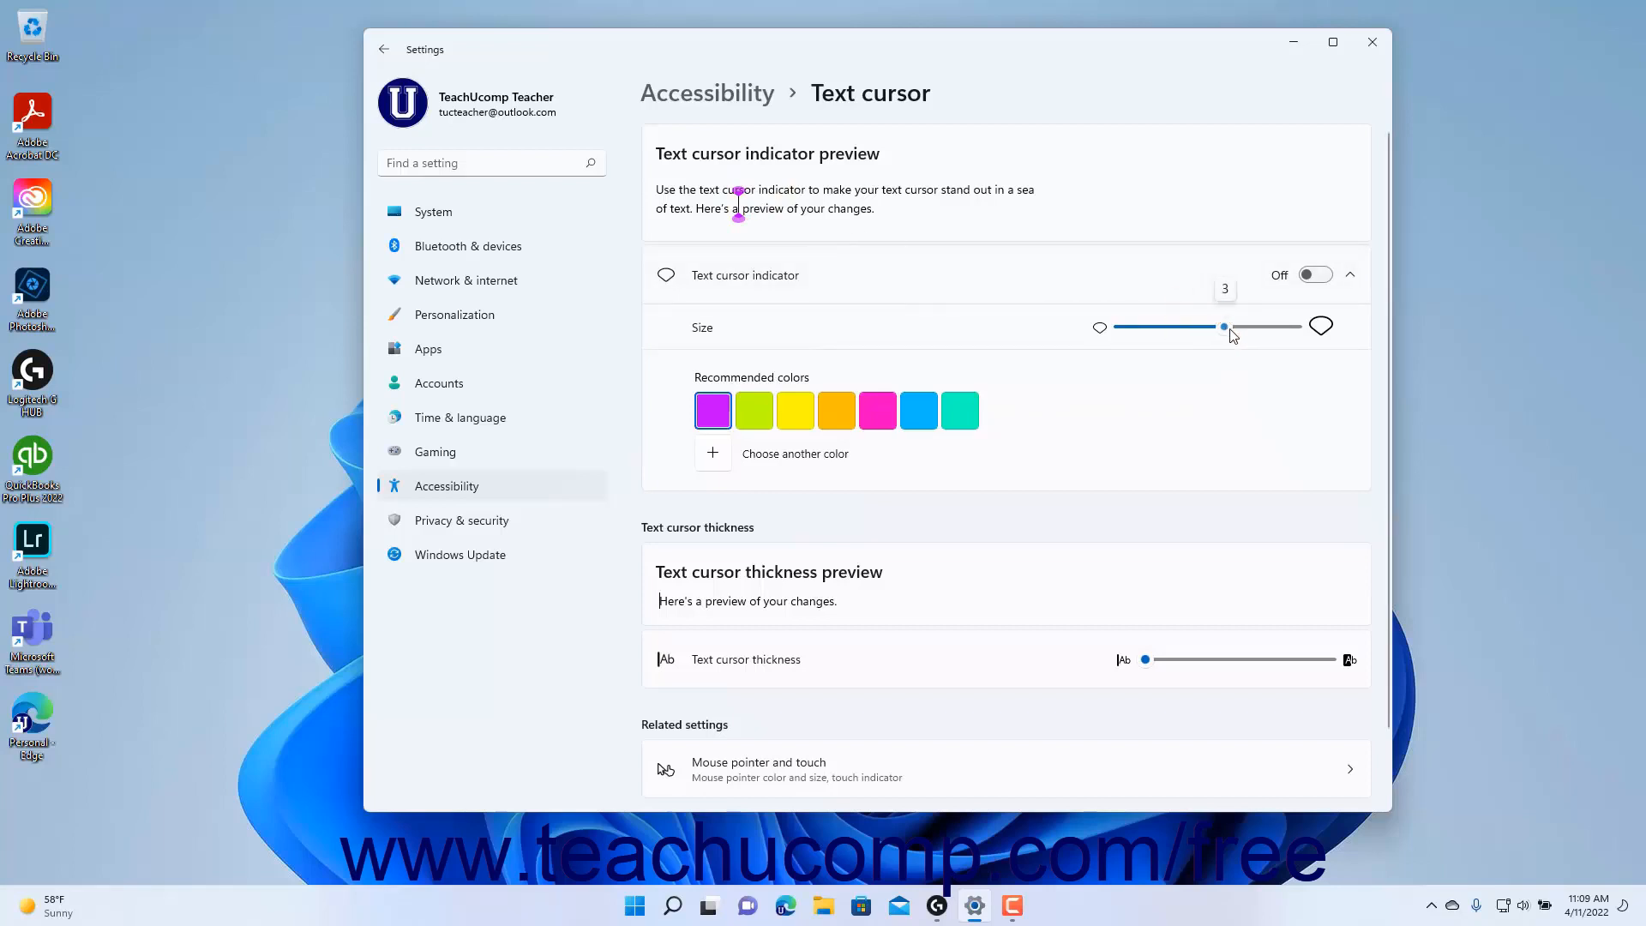
left_click_drag(1223, 326, 1275, 327)
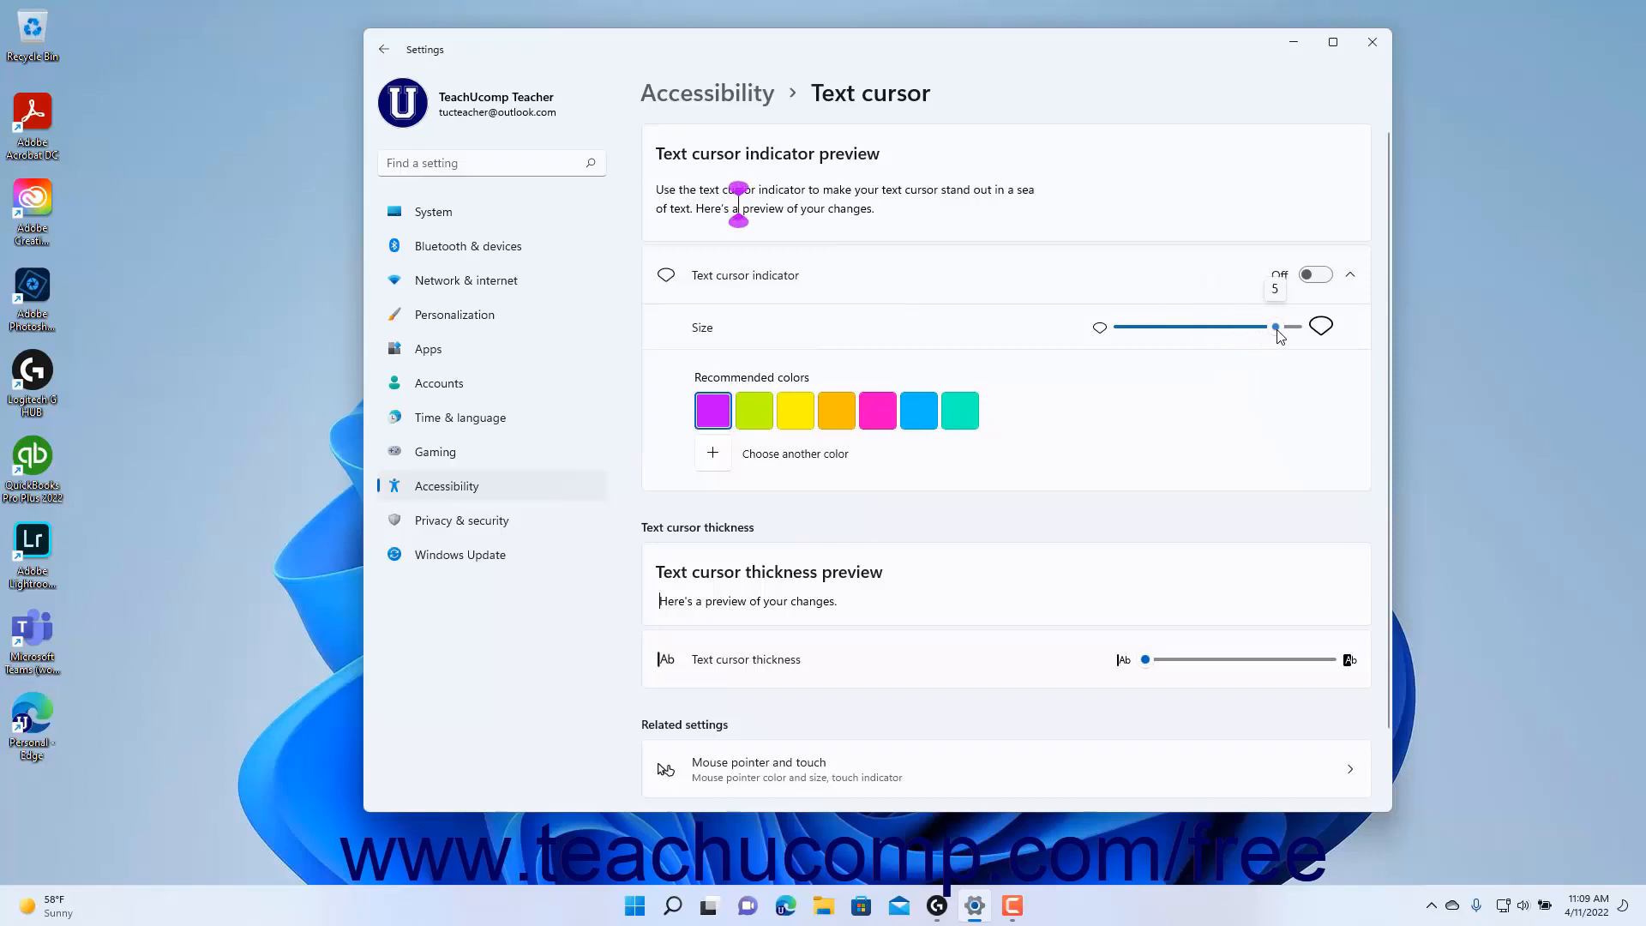
left_click_drag(1276, 327, 1293, 326)
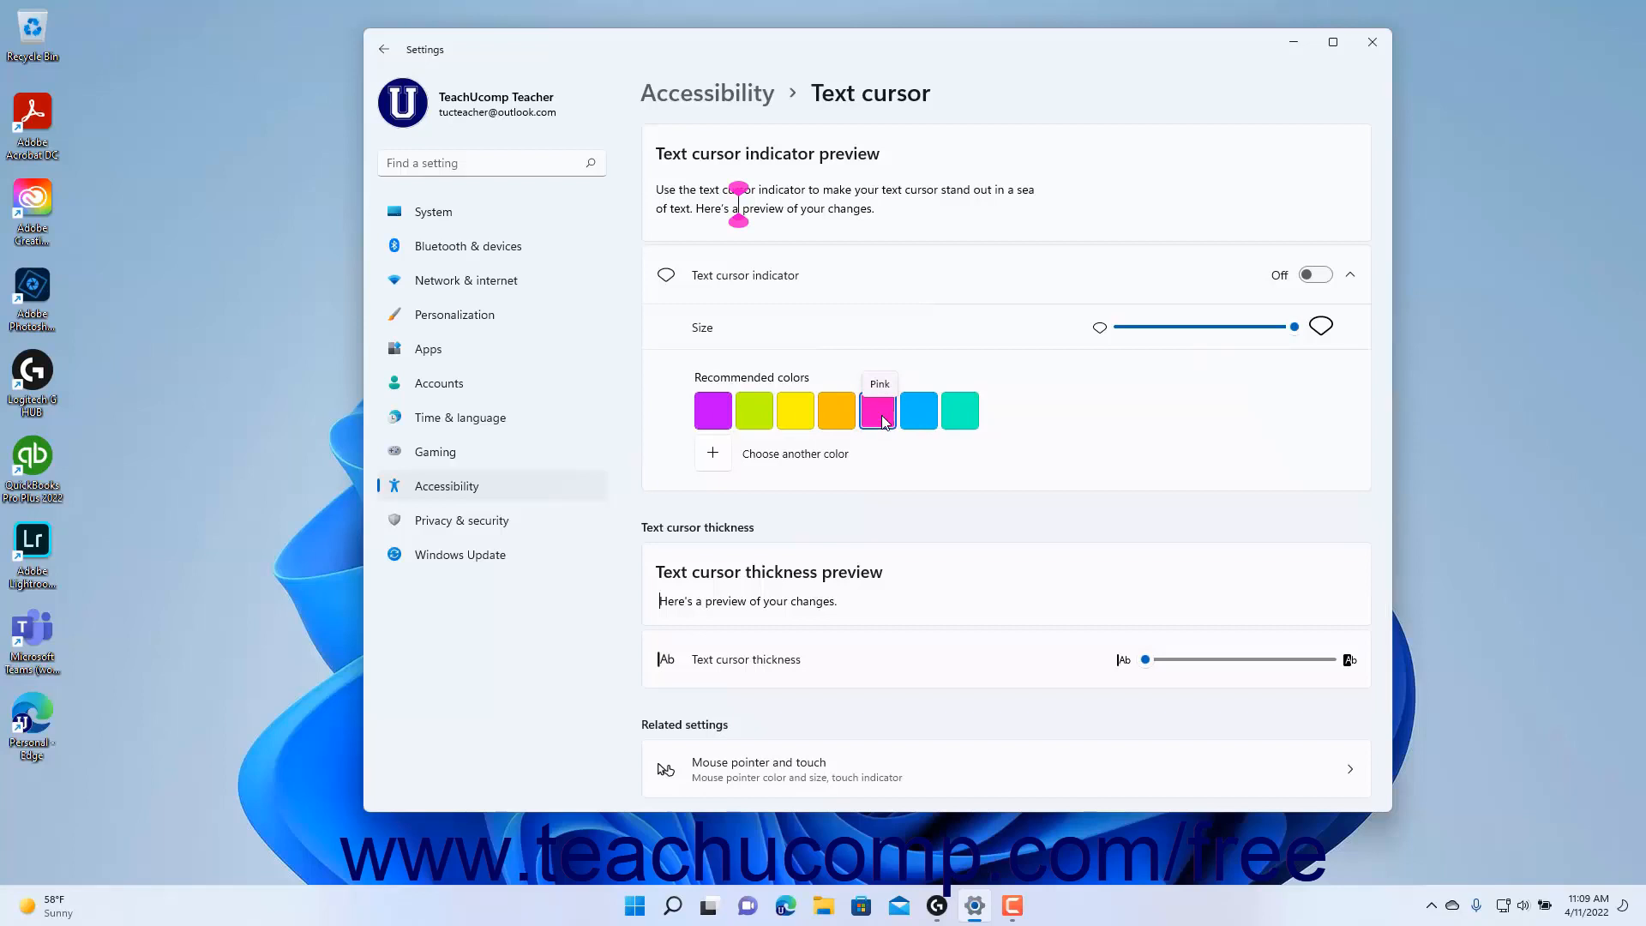
mouse_move(852, 422)
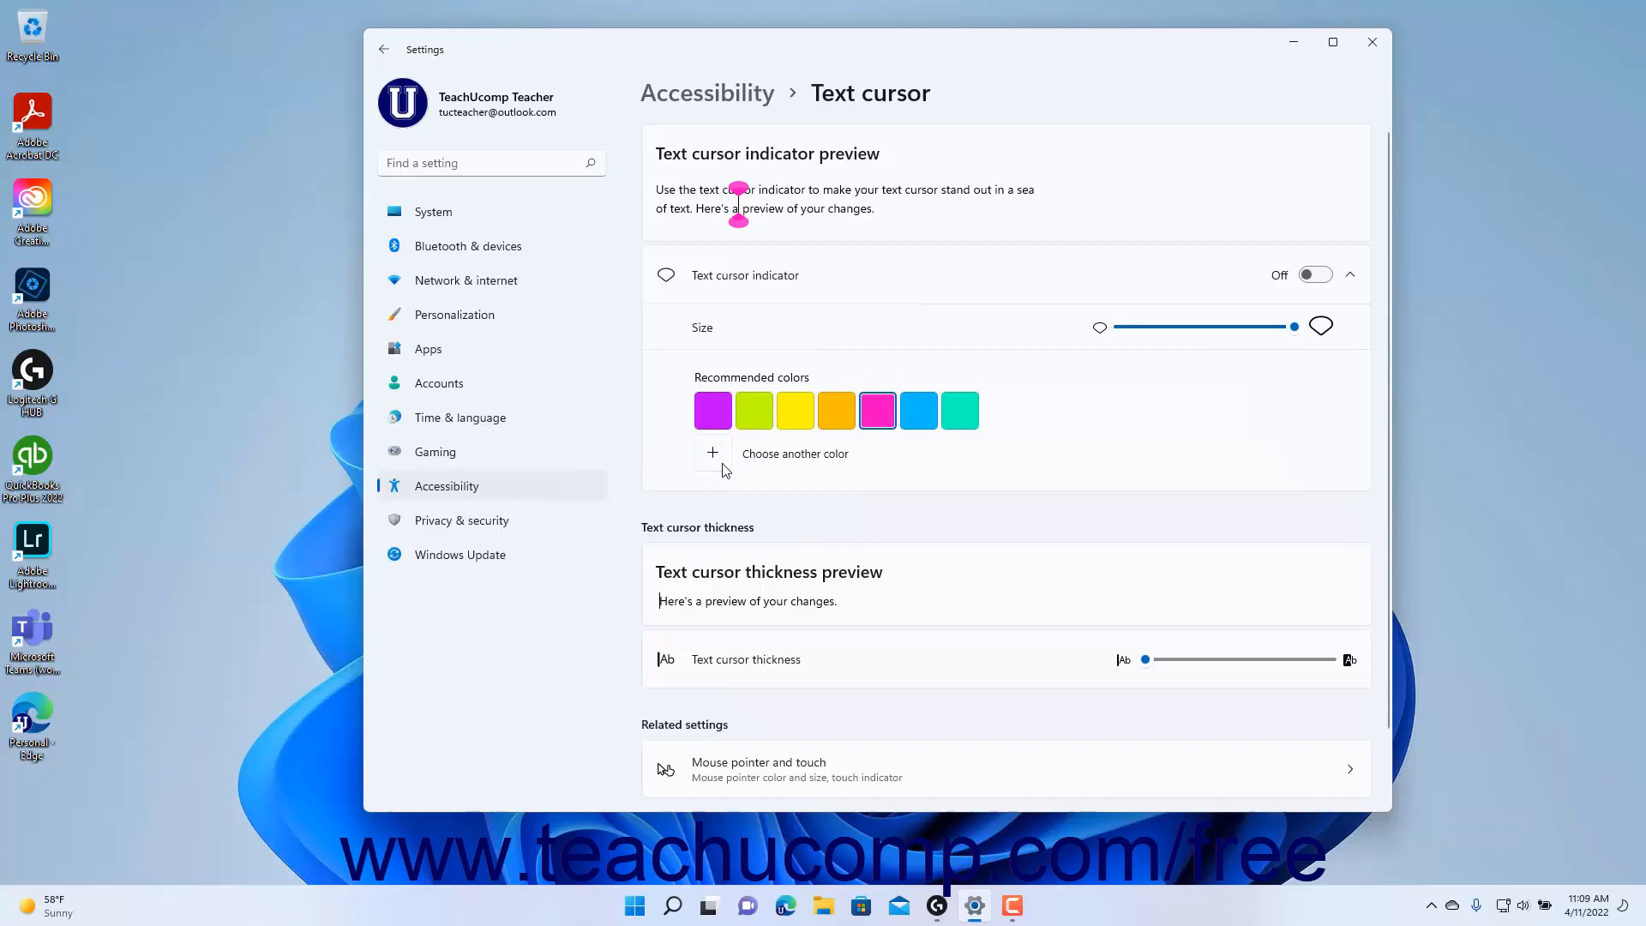
- Start adding a custom indicator colour via Choose another color
left_click(712, 453)
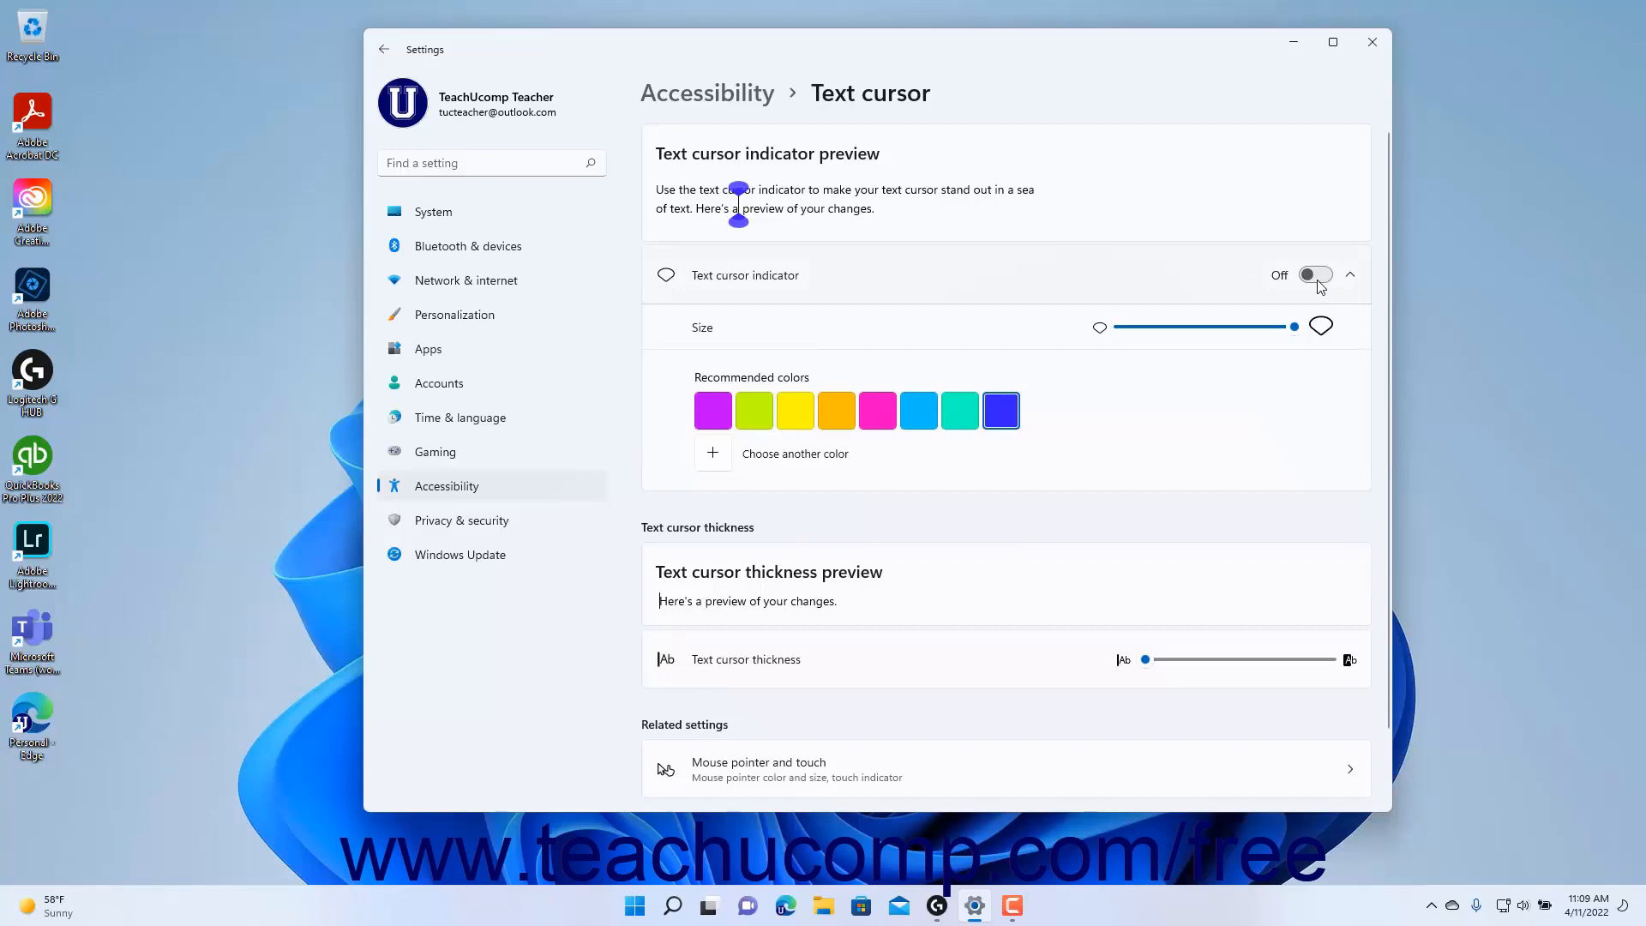
- Turn the text cursor indicator on, then switch it back off
left_click(1313, 274)
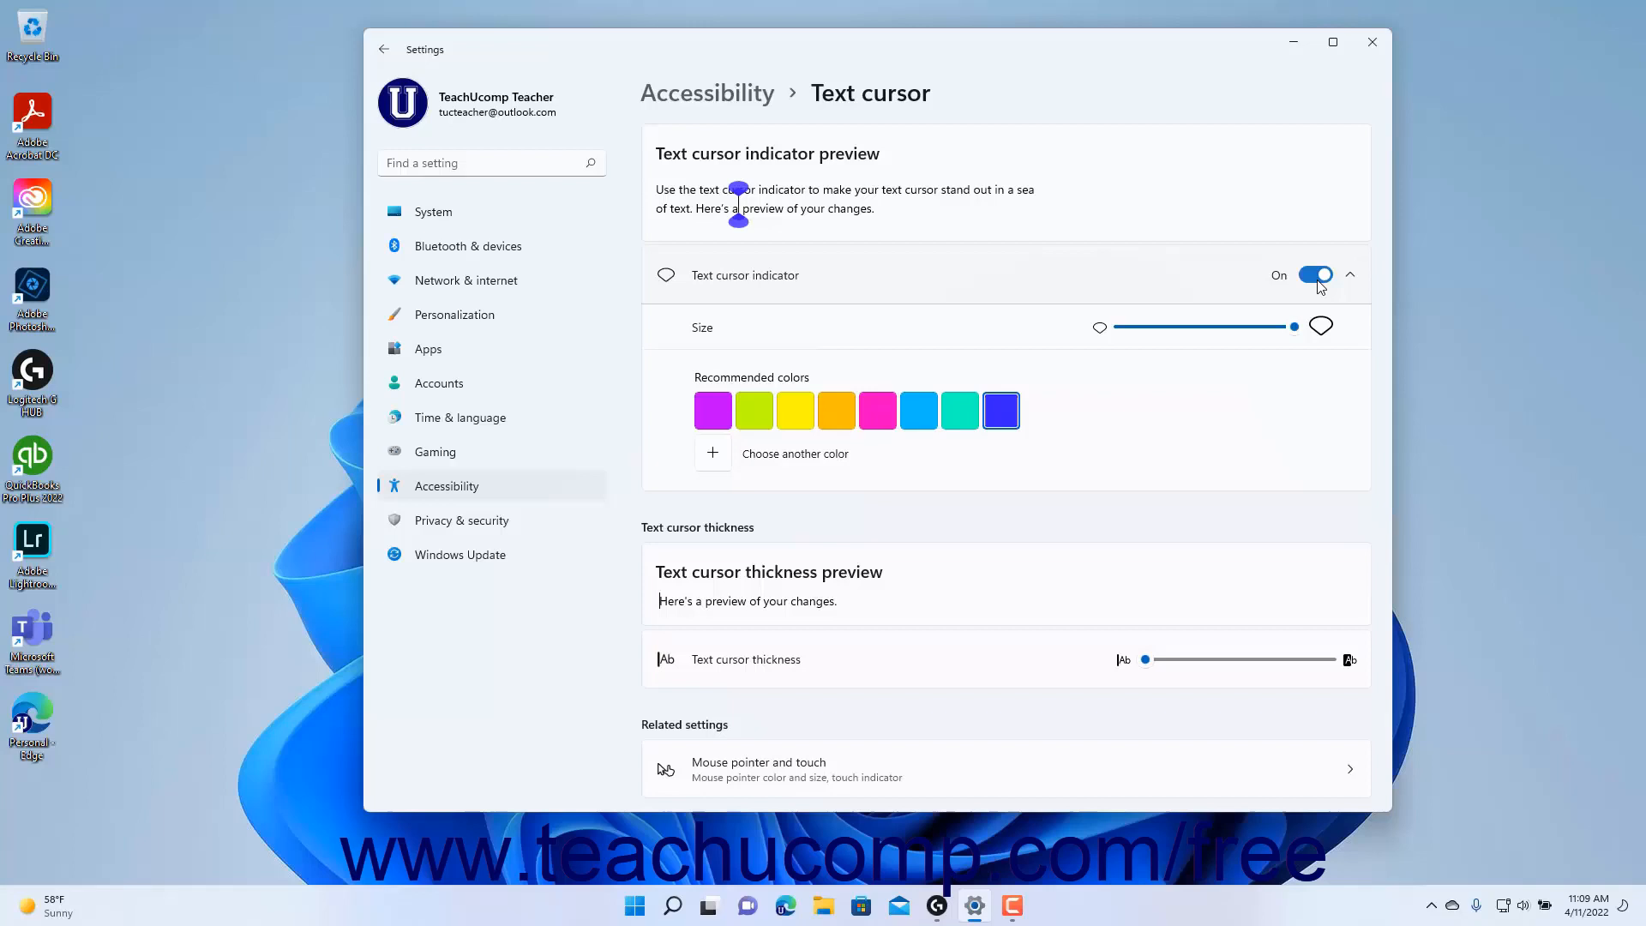
left_click(1314, 275)
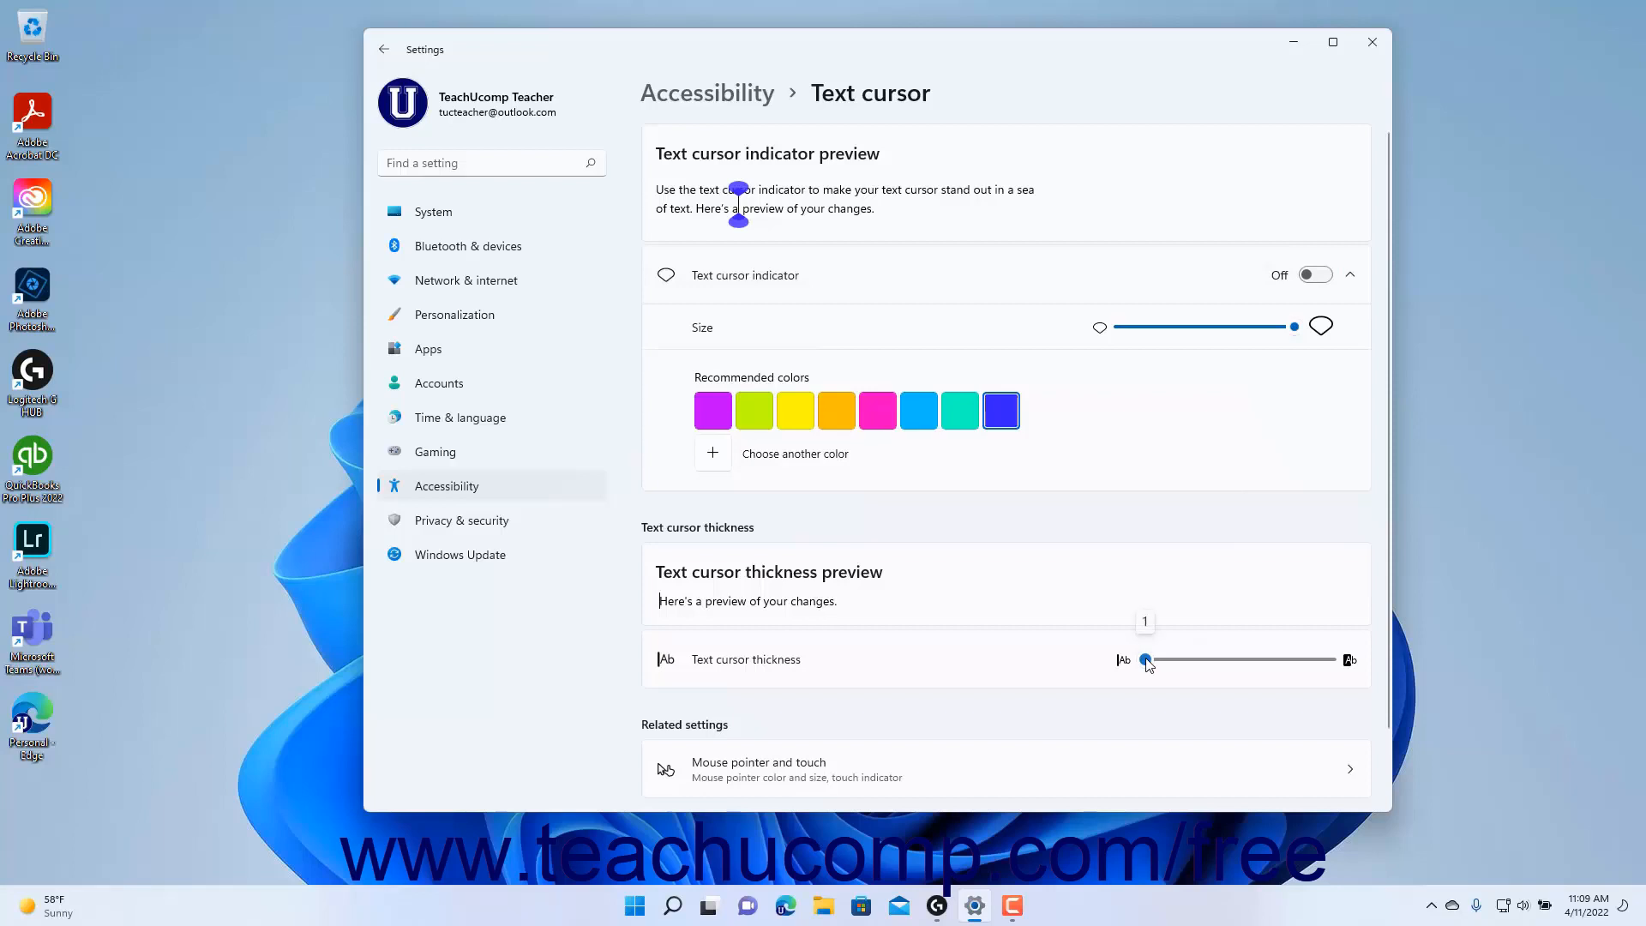
- Increase text cursor thickness from 1 to roughly mid-range
left_click_drag(1146, 659, 1172, 659)
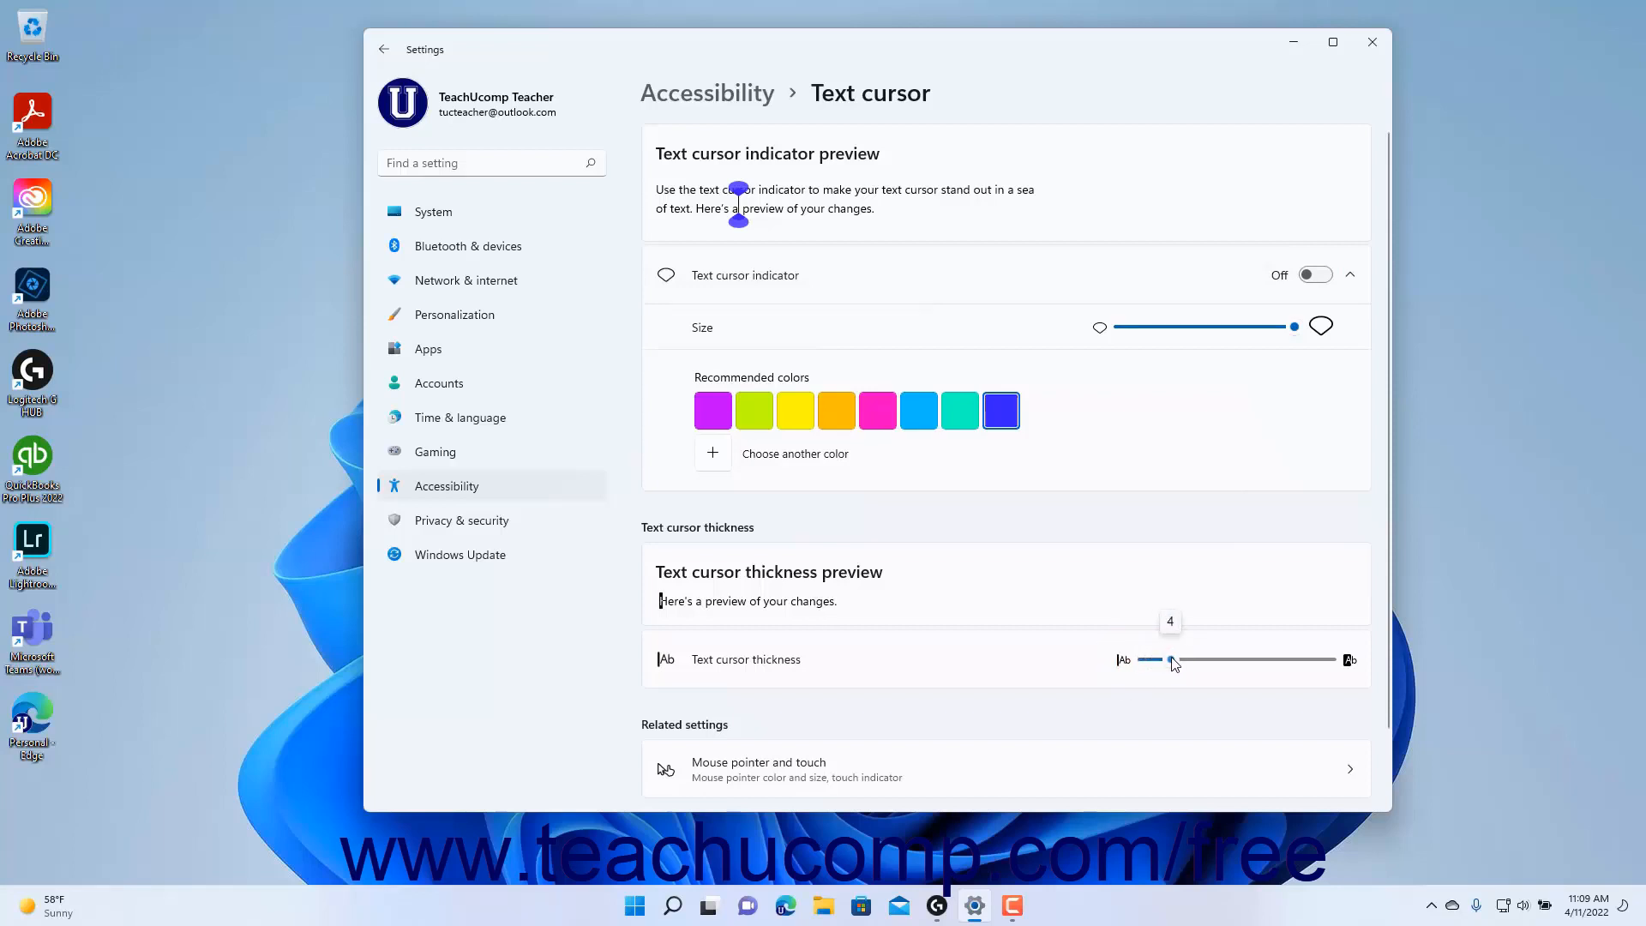
left_click_drag(1172, 659, 1234, 659)
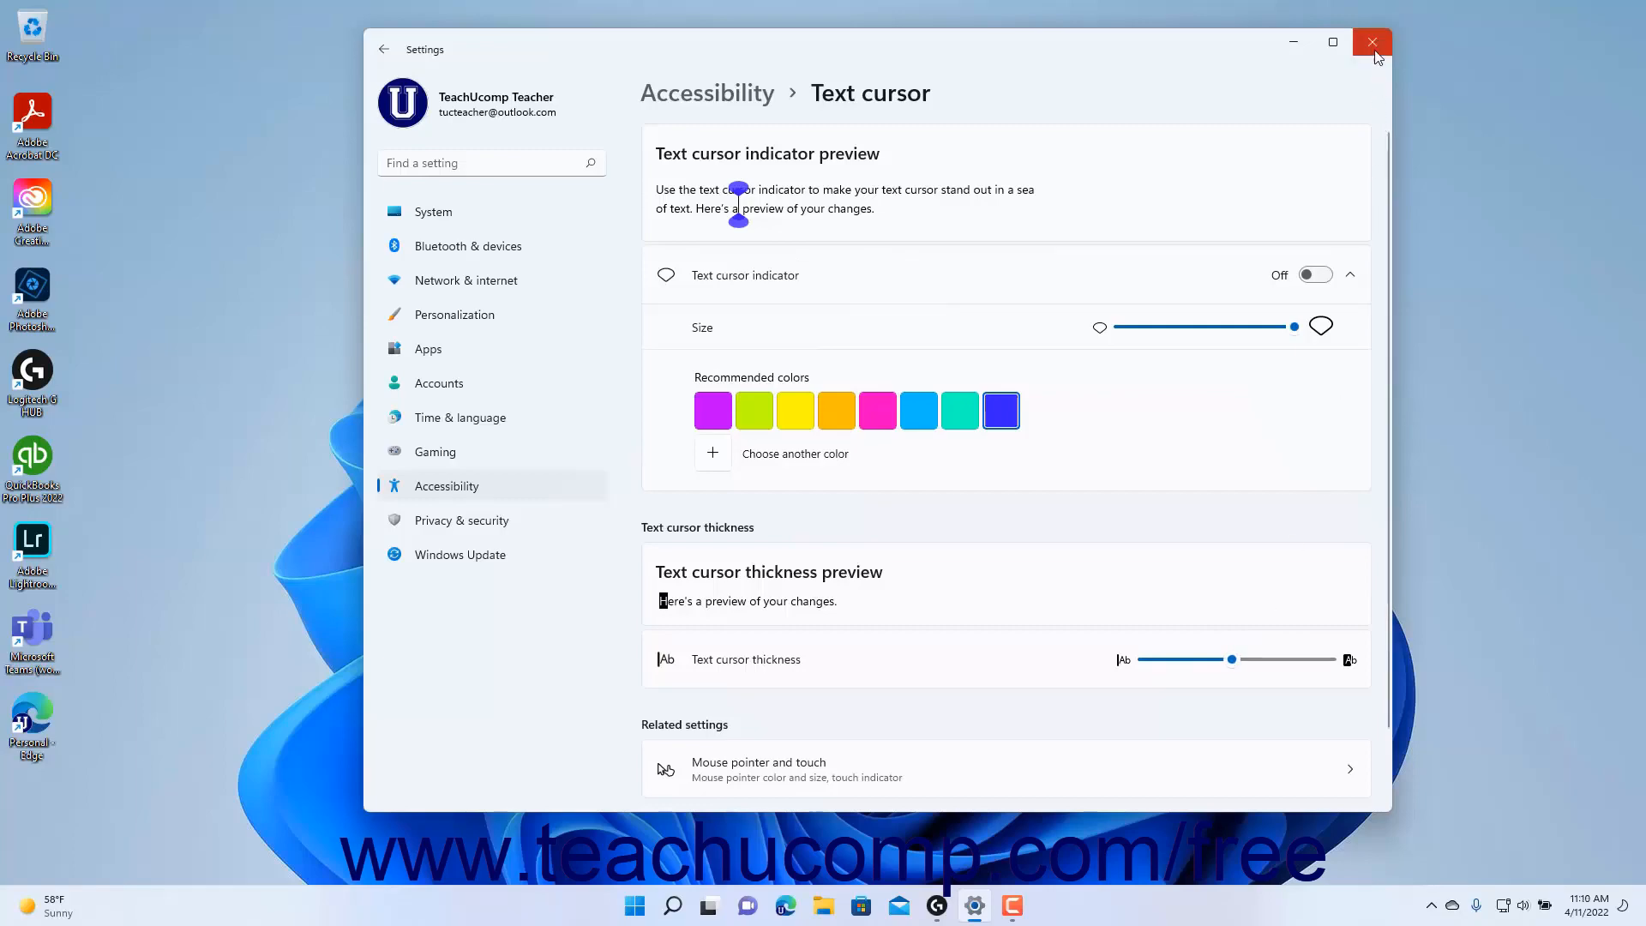
mouse_move(1371, 43)
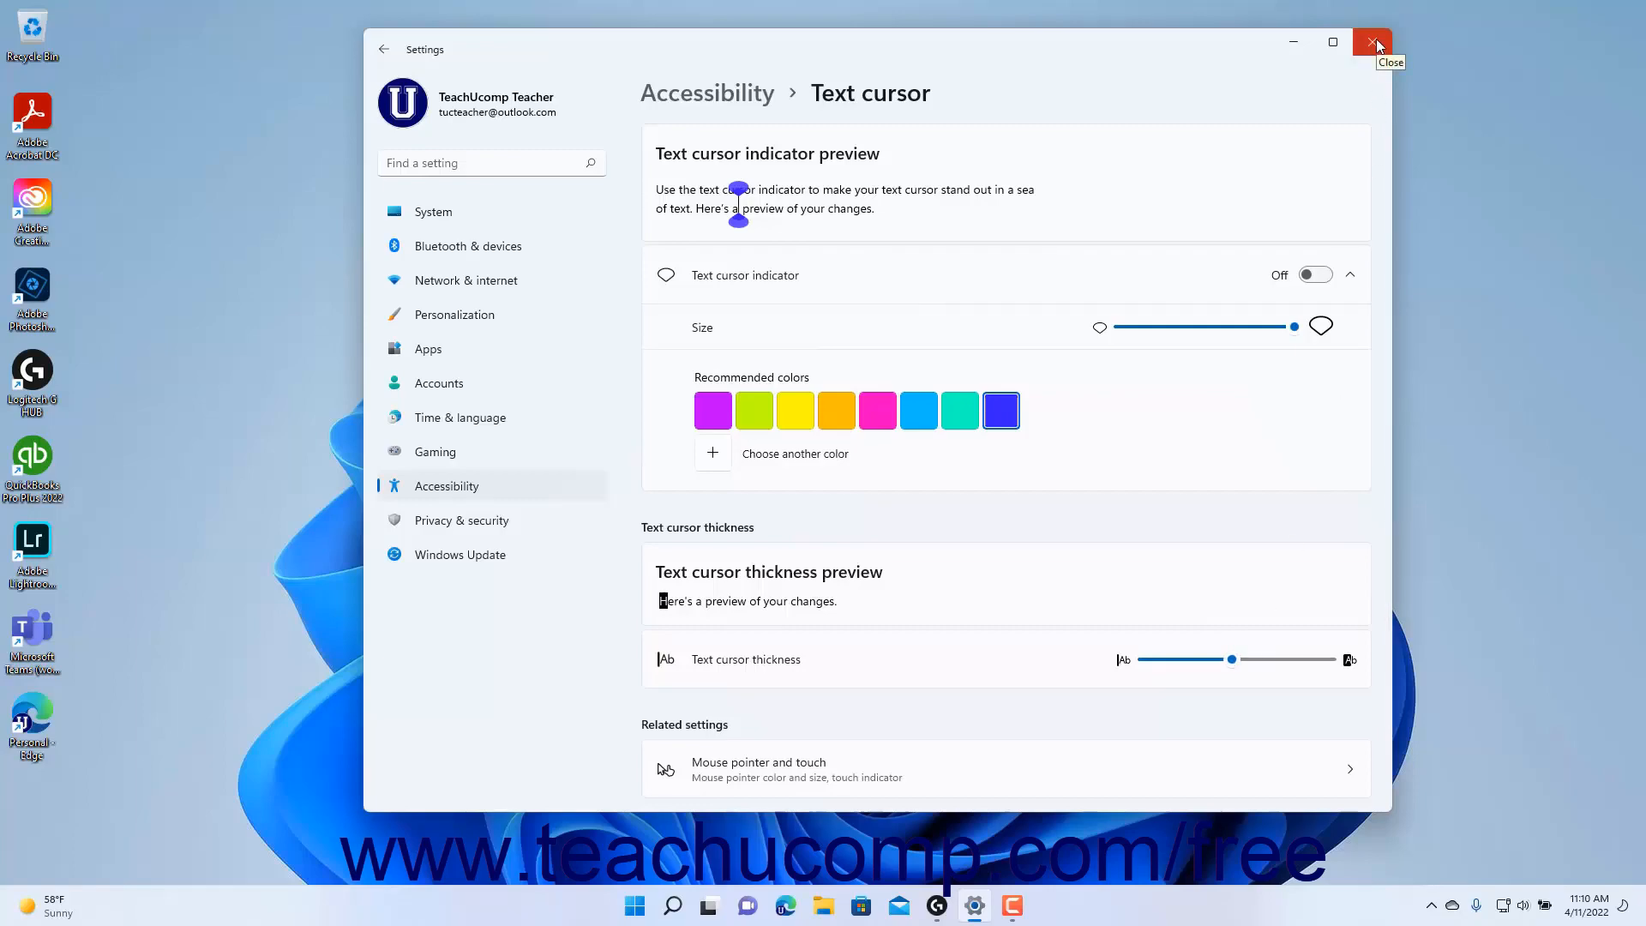